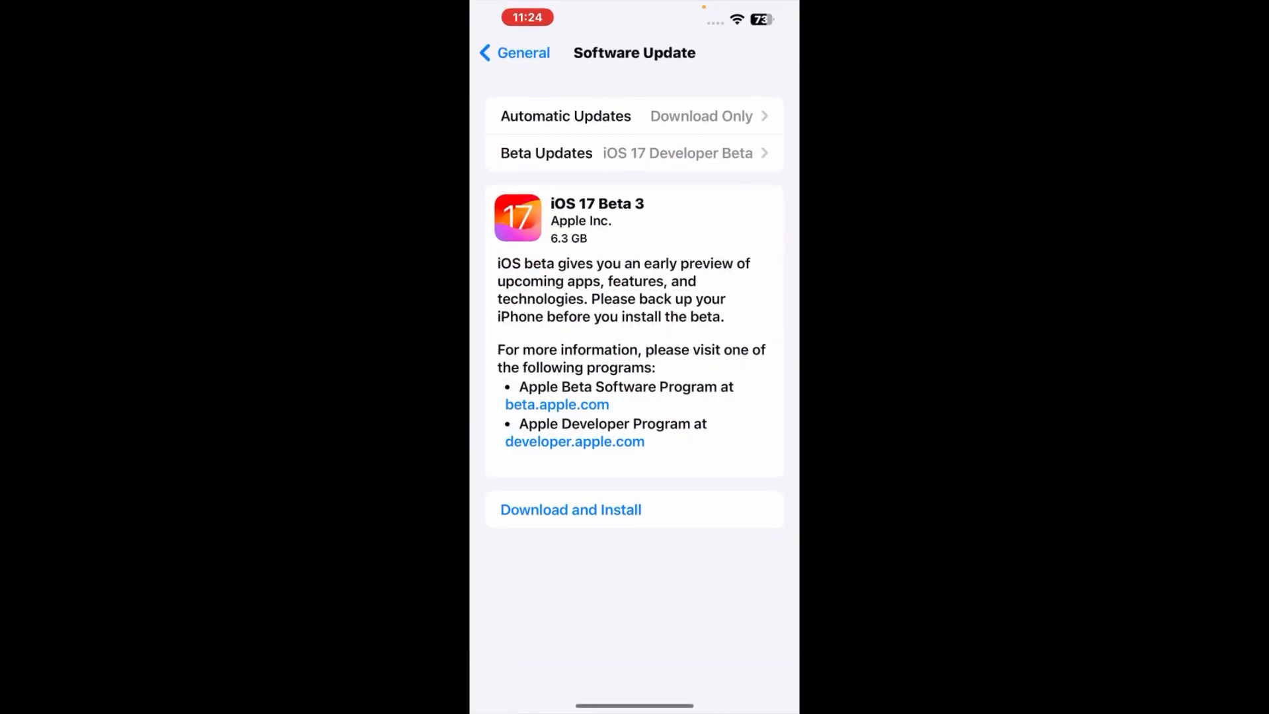
Go back to Settings and reopen General > Software Update to re-check for updates.
click(513, 53)
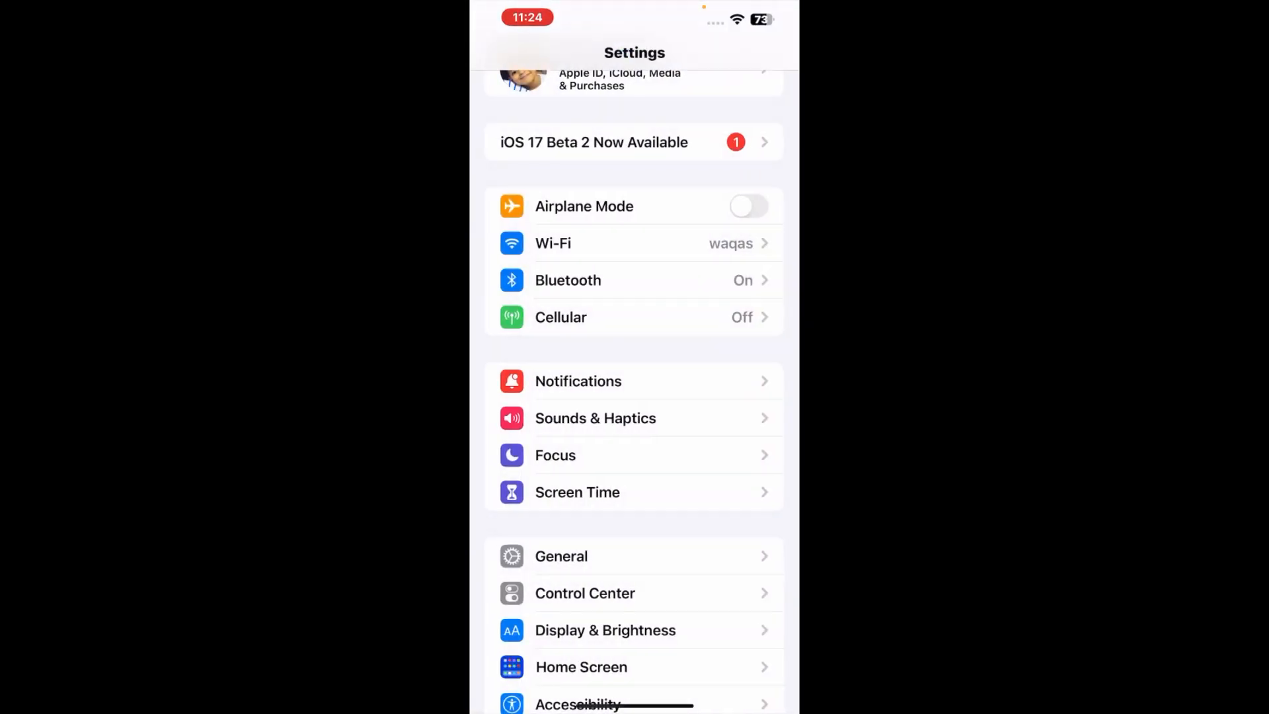
click(561, 556)
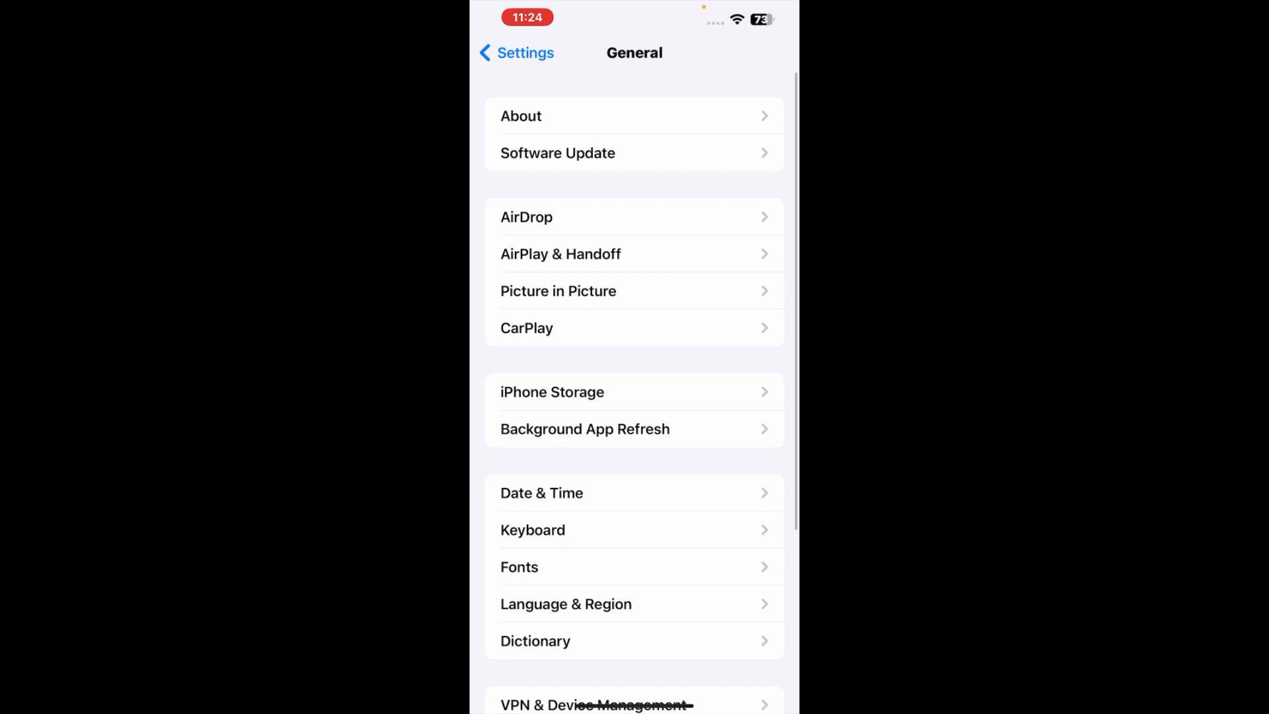
click(557, 153)
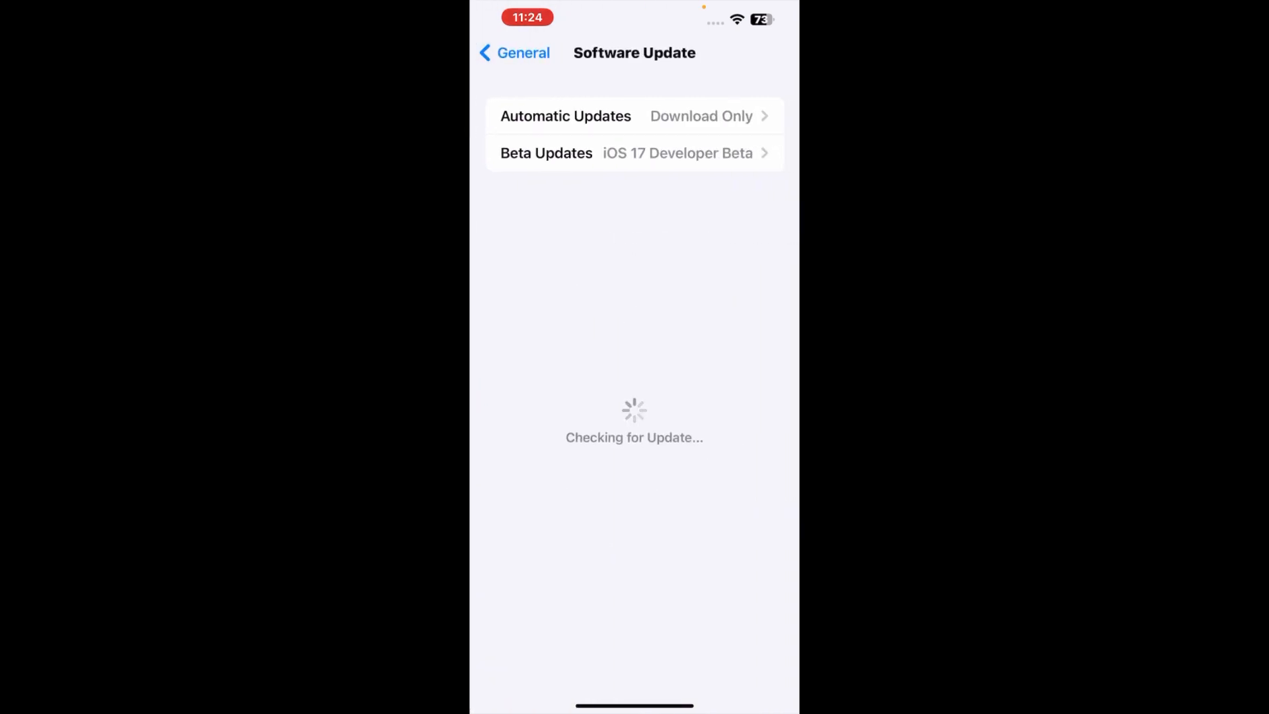